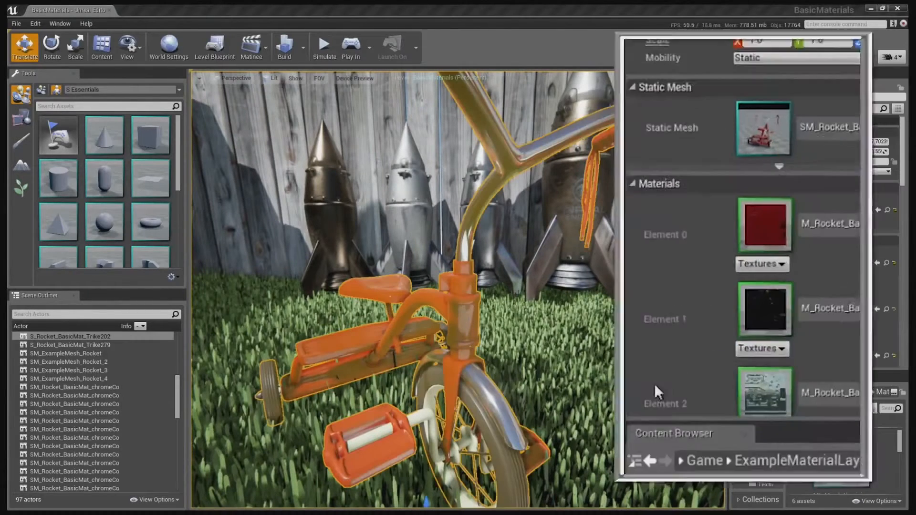
Scroll through the red material's node graph inputs, then close its editor window
scroll("down", 3)
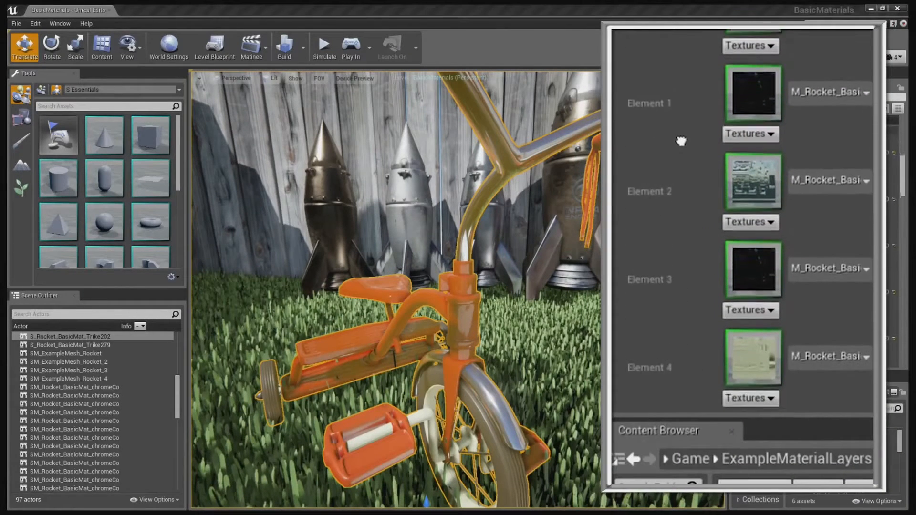
scroll("down", 3)
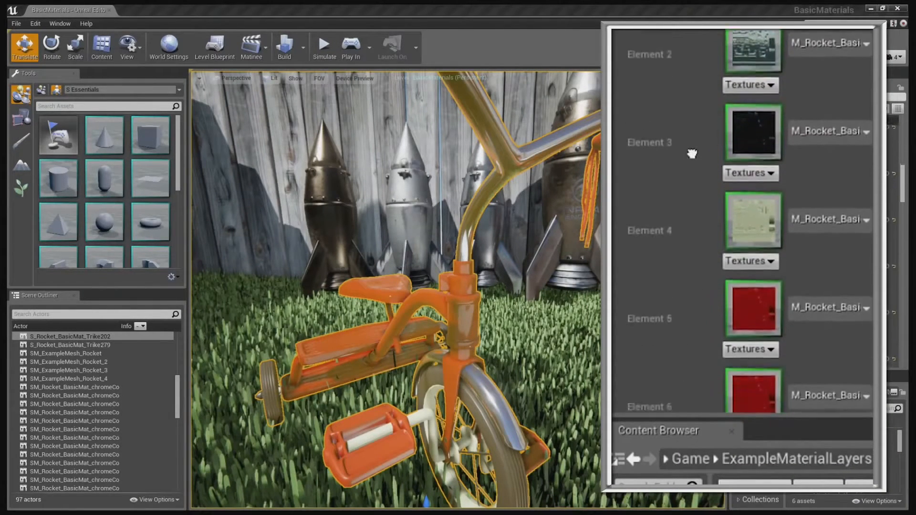
scroll("up", 3)
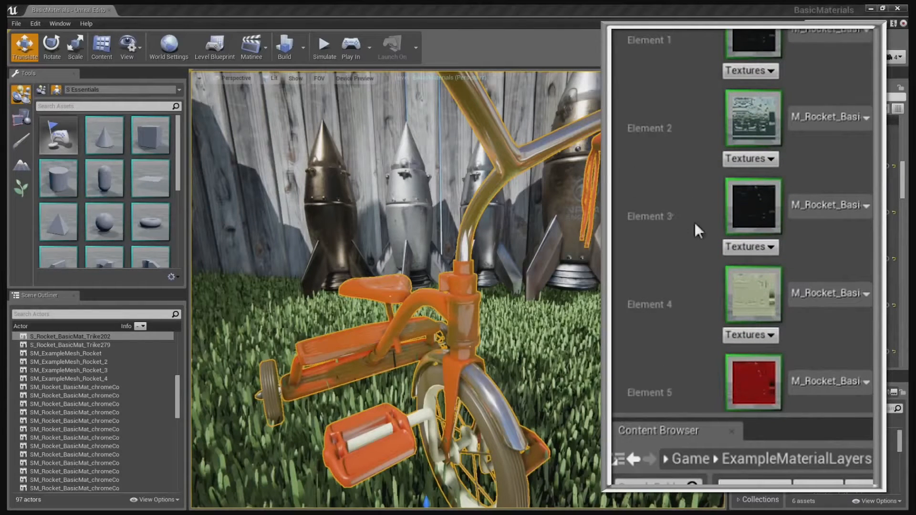
mouse_move(751, 90)
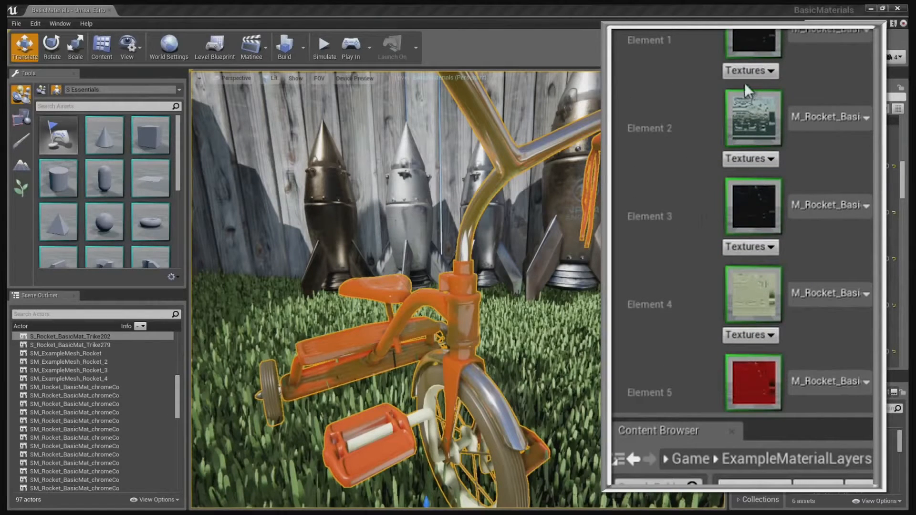
mouse_move(754, 201)
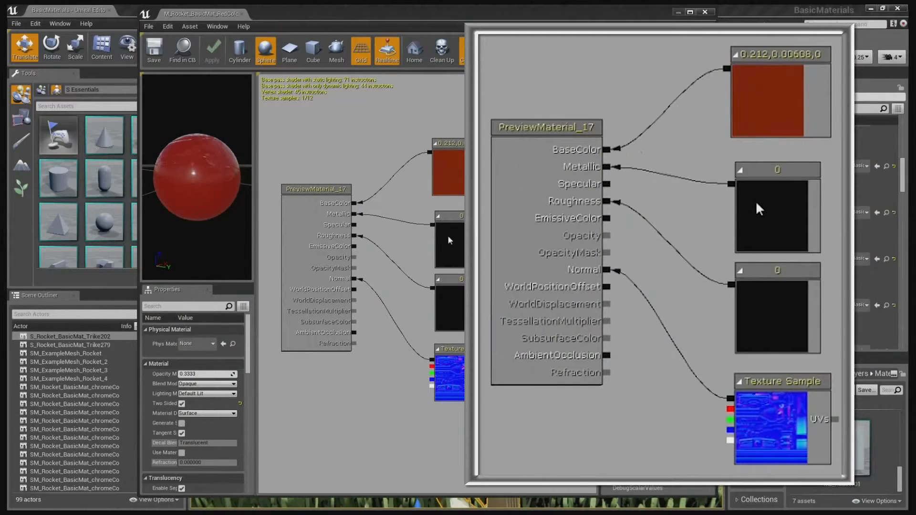
mouse_move(724, 267)
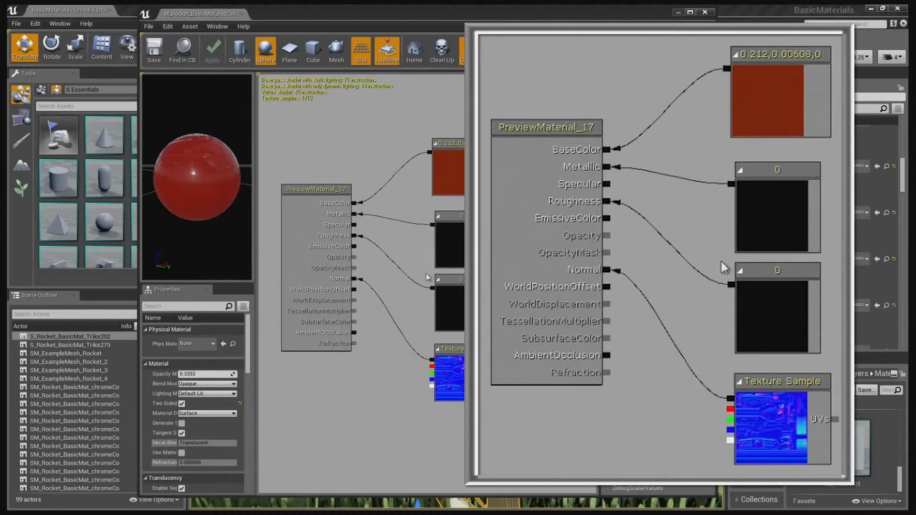
mouse_move(759, 413)
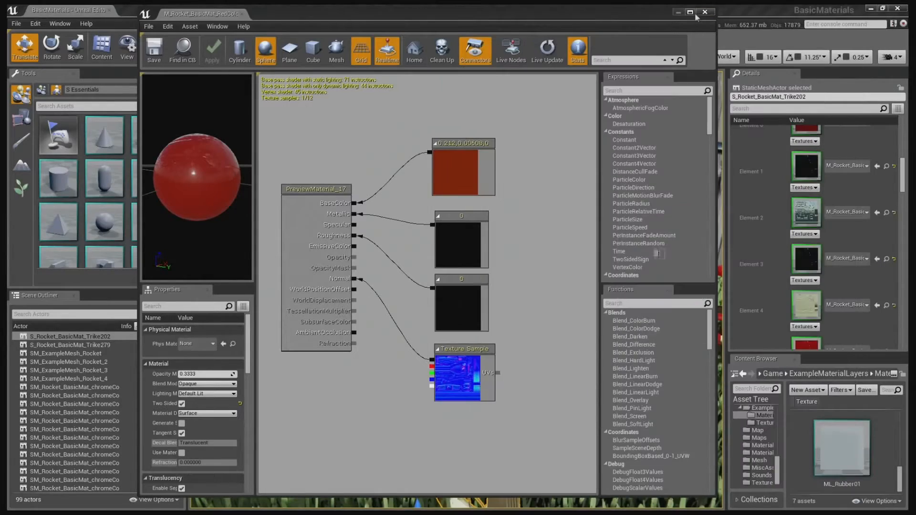
left_click(704, 12)
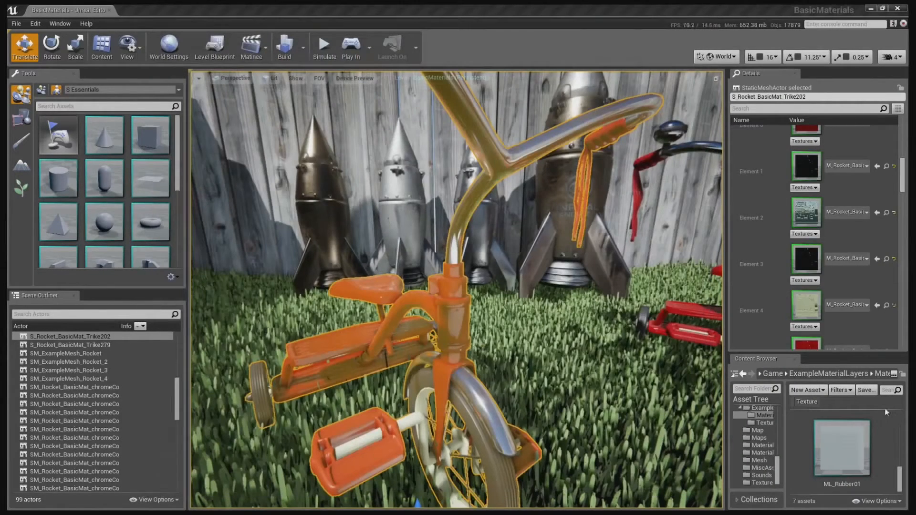
Start adding a new Material asset from the Content Browser's Add New menu
left_click(807, 390)
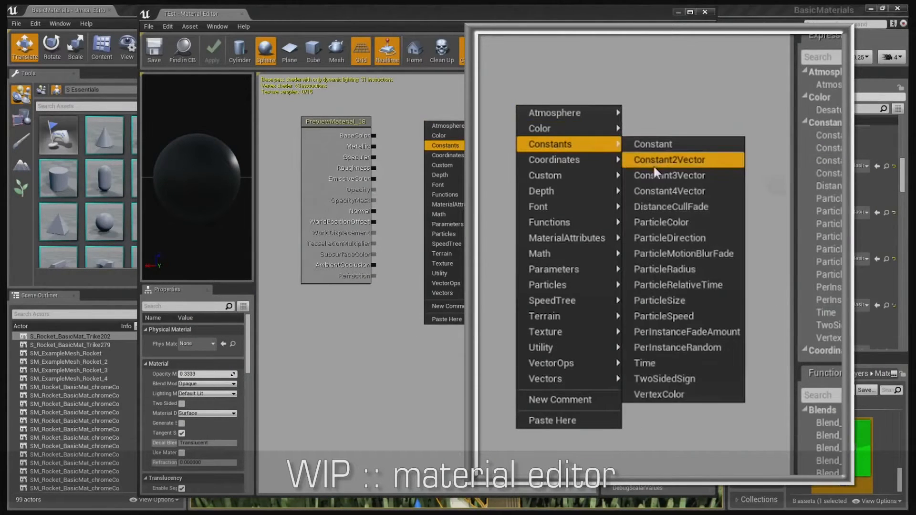
Add a Constant3Vector base colour and set it to bright red-orange in the Color Picker
left_click(669, 159)
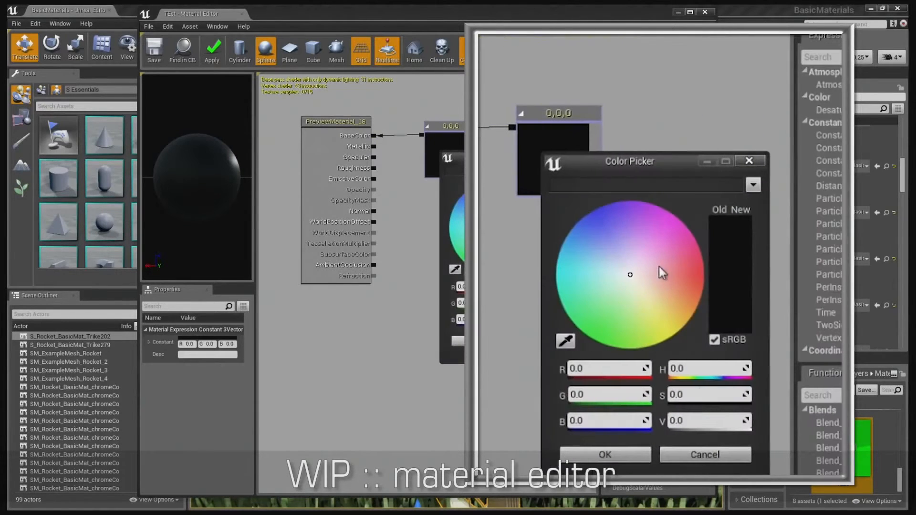
left_click(703, 277)
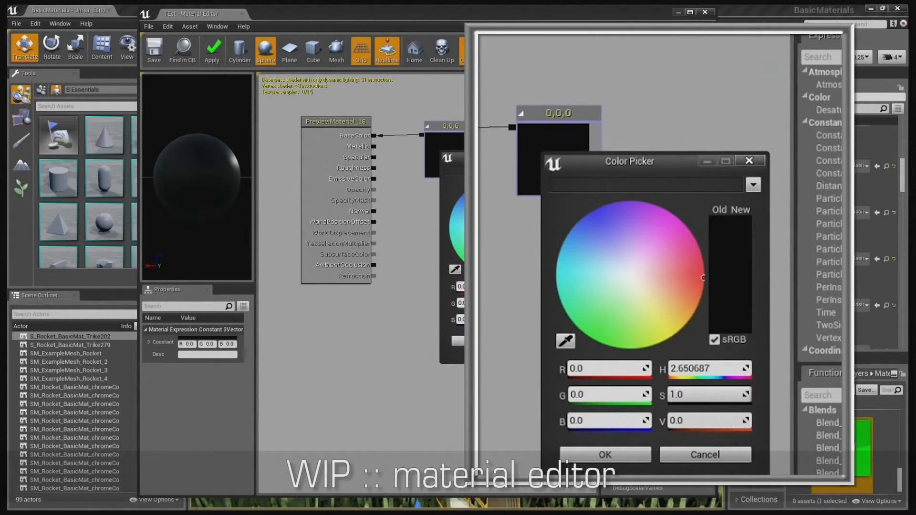
left_click(605, 454)
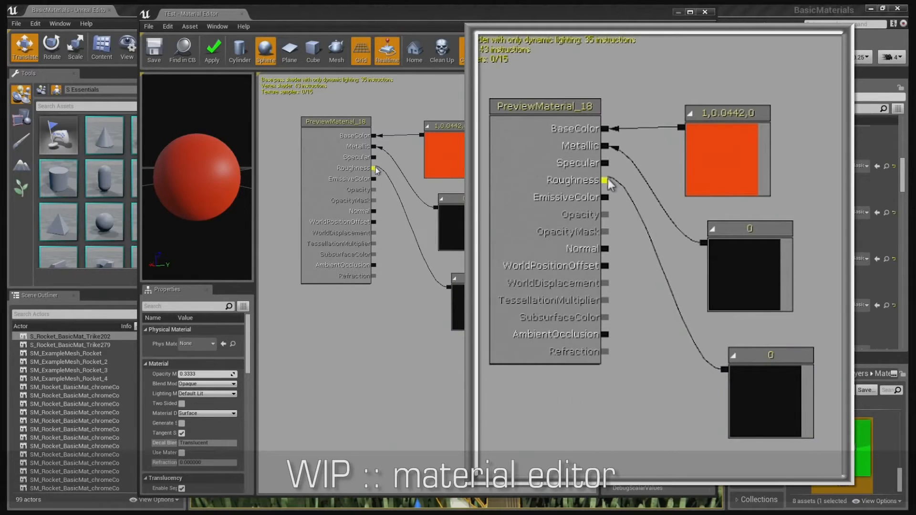
Wire zero constants to Metallic and Roughness and apply the material changes
left_click(608, 181)
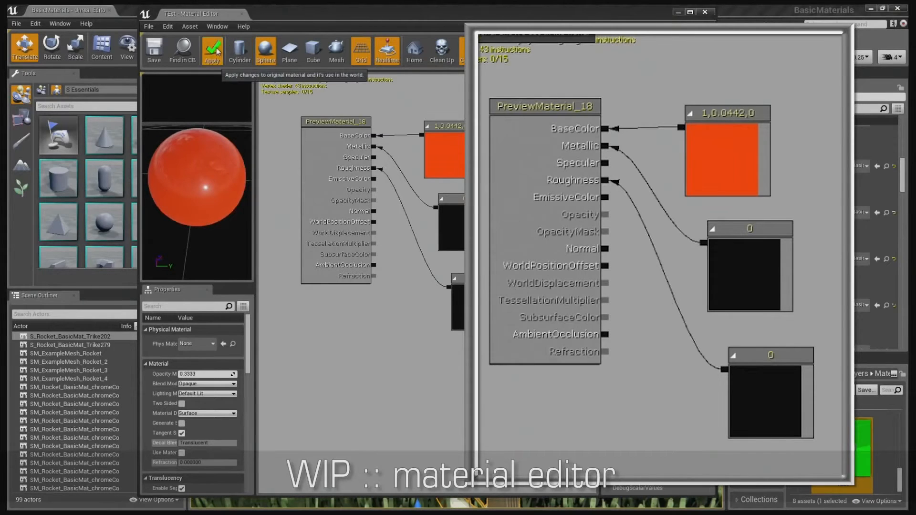
left_click(212, 50)
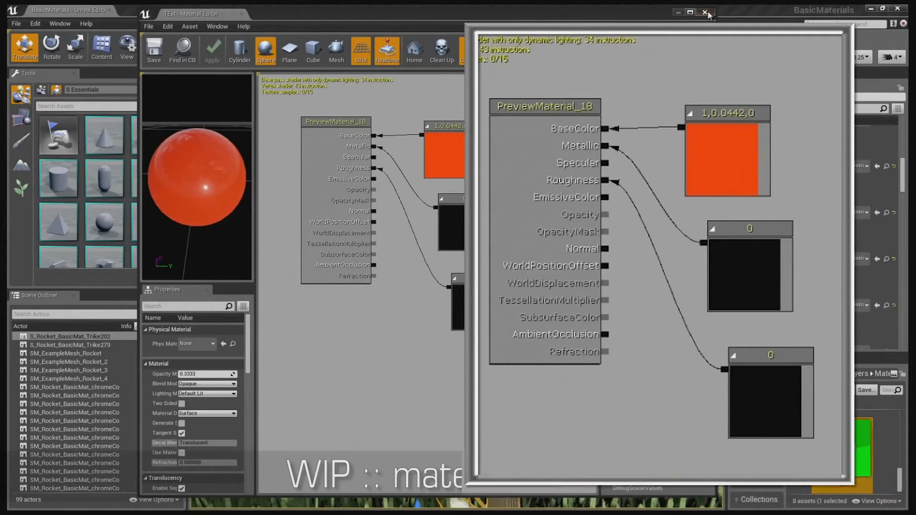
Close the new material's editor and open the layered tricycle material from the level
left_click(706, 13)
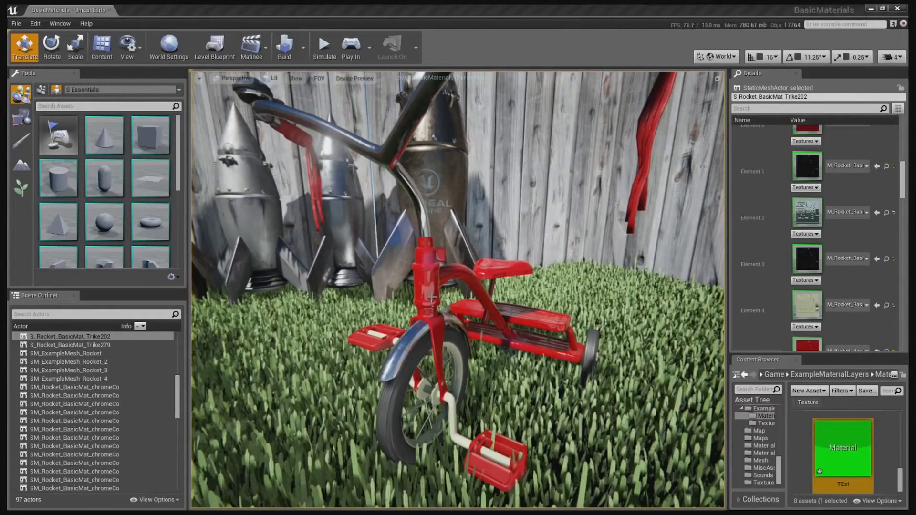
left_click(70, 345)
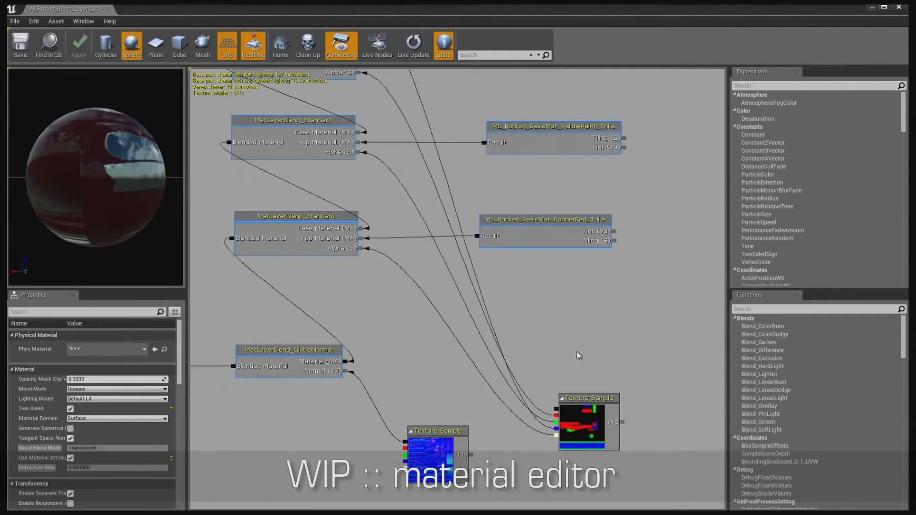
mouse_move(111, 17)
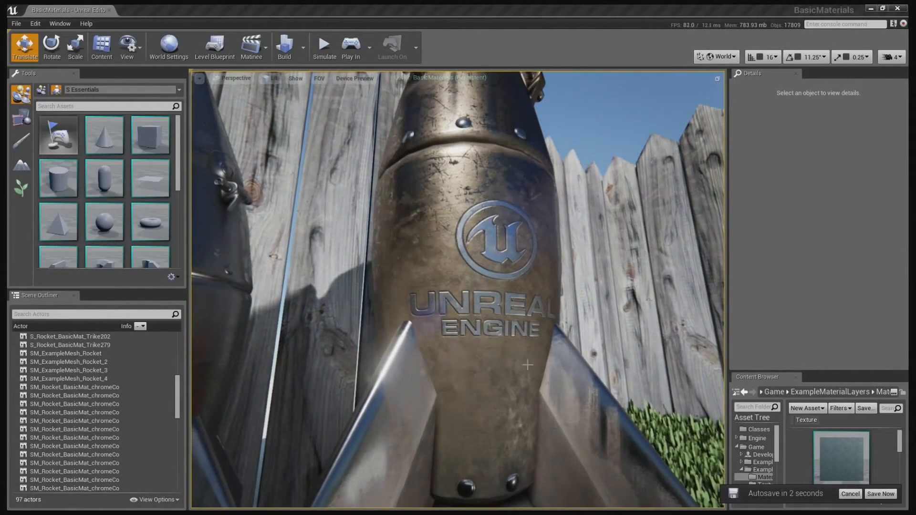
Switch the viewport display mode from Lit to Wireframe
left_click(273, 78)
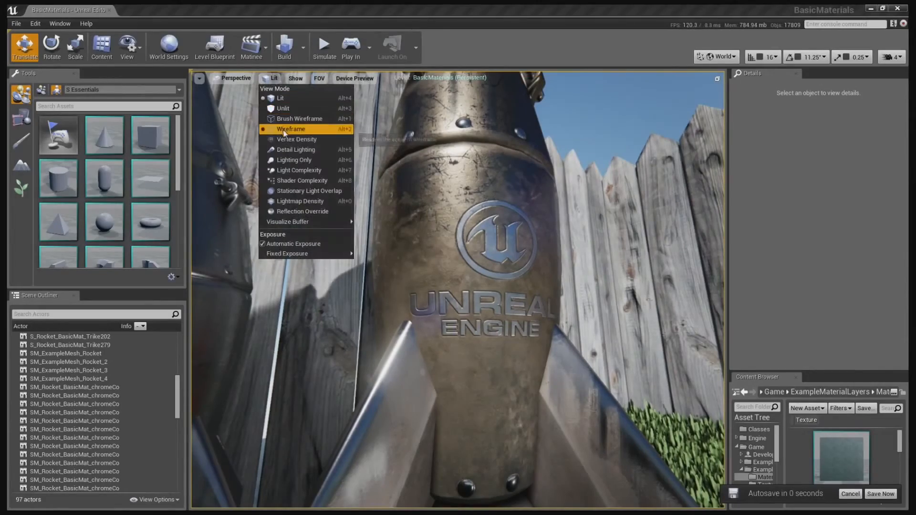
left_click(291, 129)
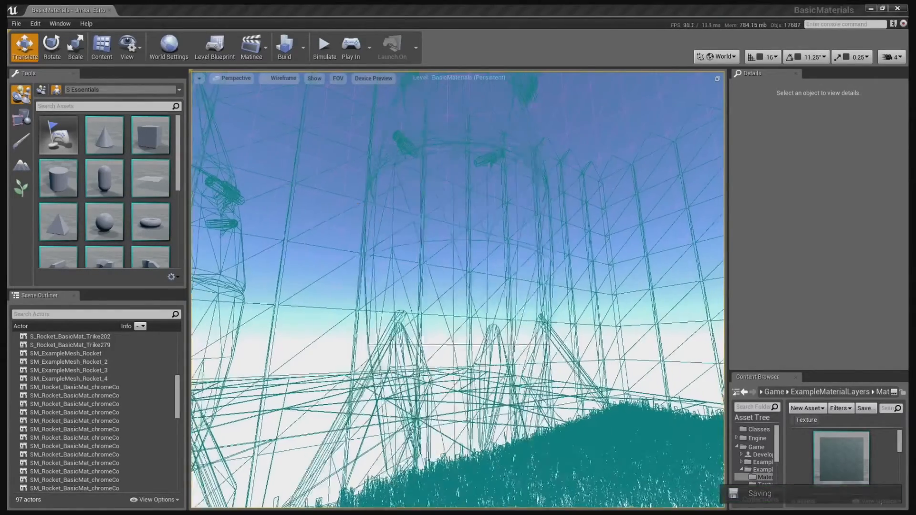